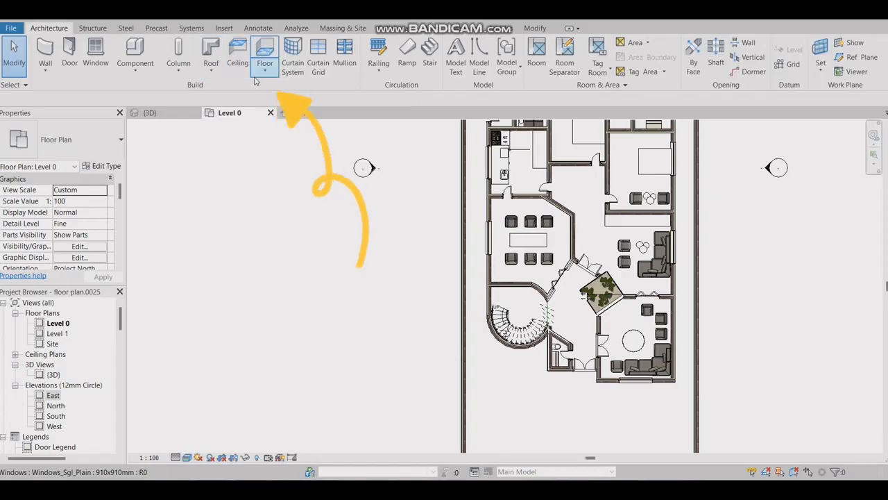
# - Sketch a Level 0 floor whose boundary follows the house walls, and finish it
pyautogui.click(264, 56)
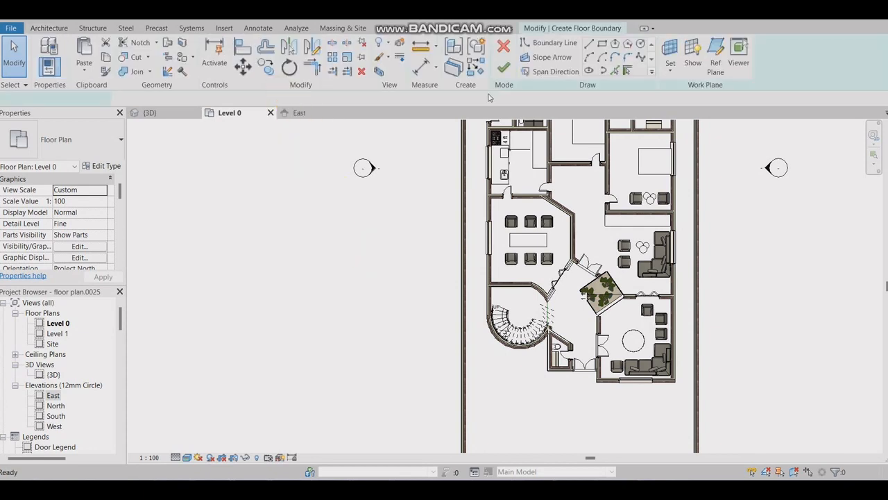
pyautogui.click(628, 72)
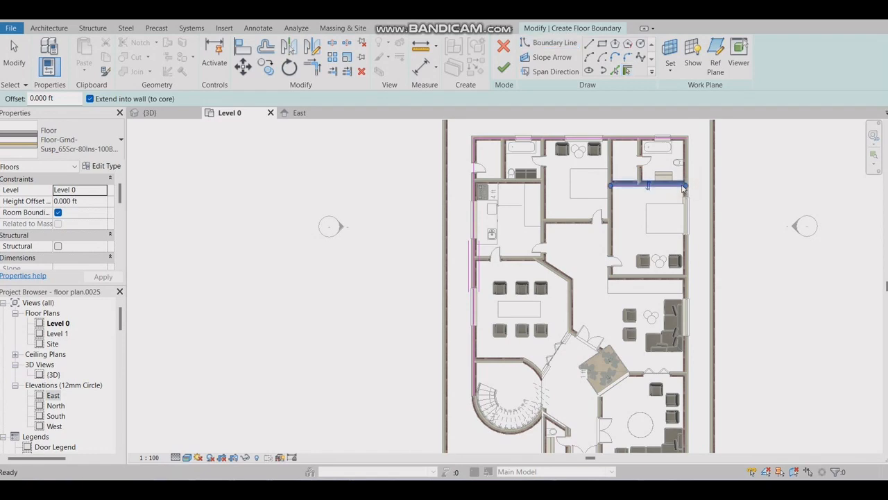
pyautogui.click(553, 42)
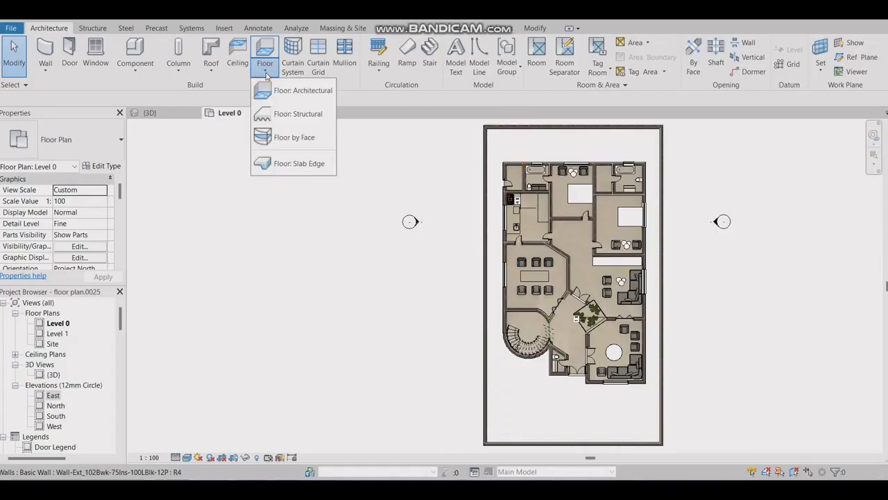
# - Create an architectural site floor along the outer boundary and join it with the overlapping walls
pyautogui.click(303, 90)
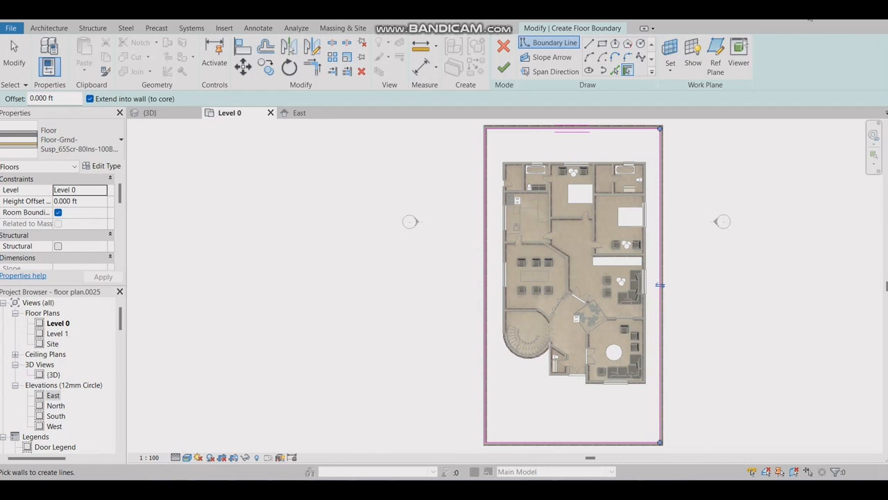
pyautogui.click(504, 68)
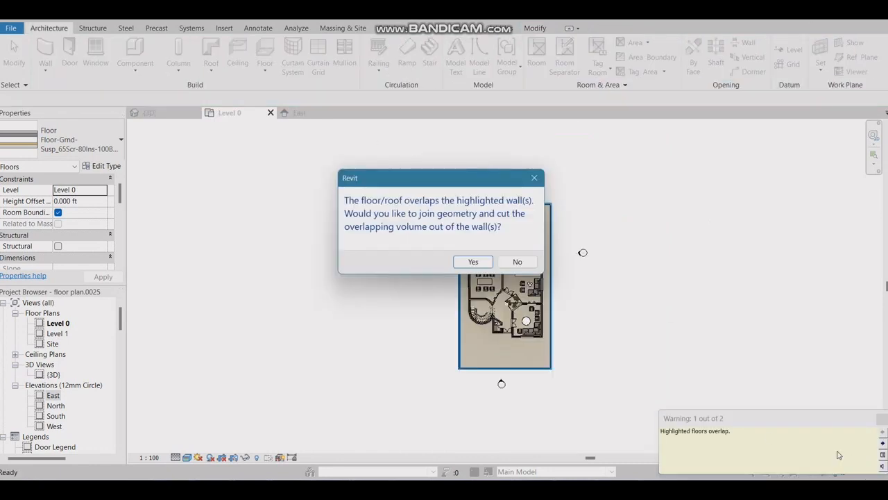
pyautogui.moveTo(473, 262)
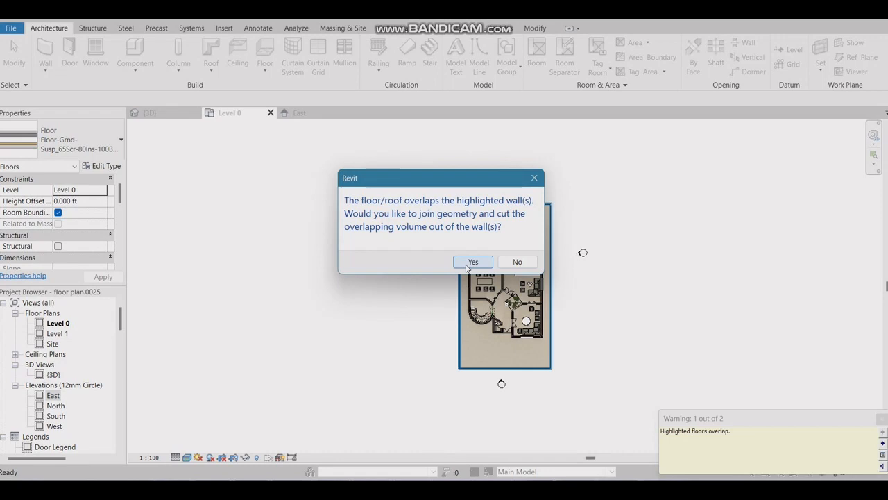
pyautogui.click(472, 261)
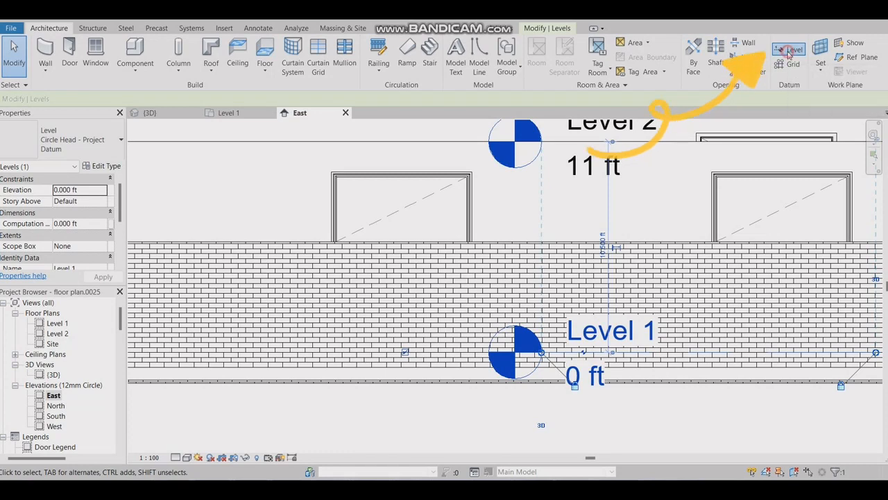
# - Place a new level below Level 1, name it Level 0, and rename its views
pyautogui.click(788, 52)
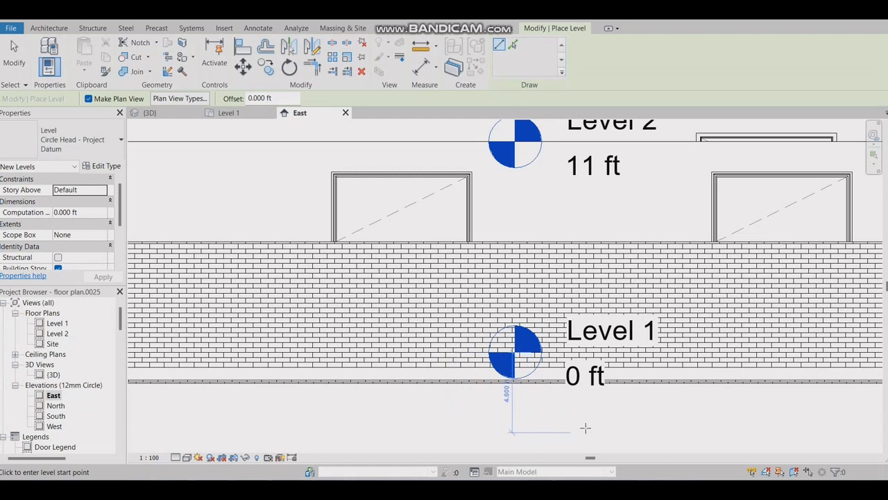
pyautogui.moveTo(586, 414)
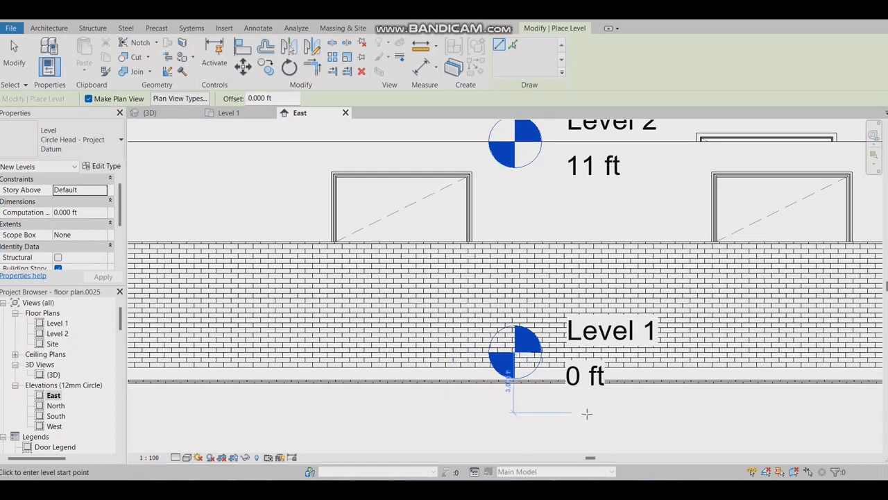
pyautogui.click(586, 413)
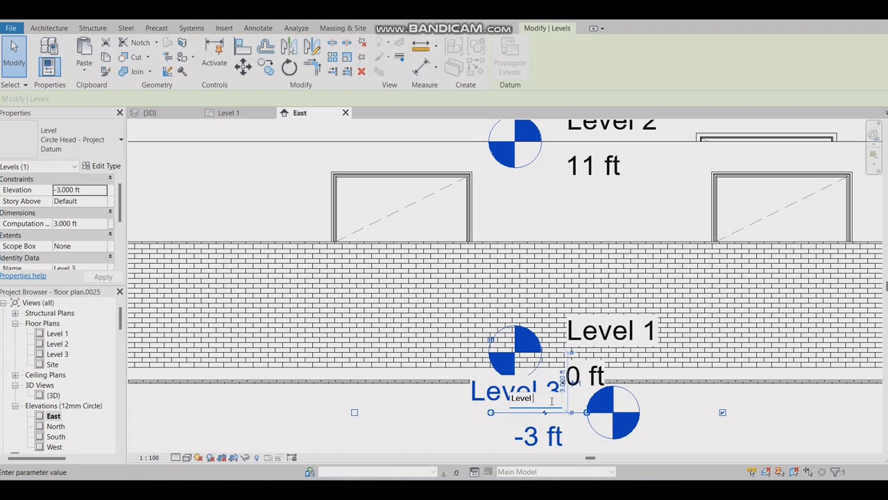
pyautogui.press('Return')
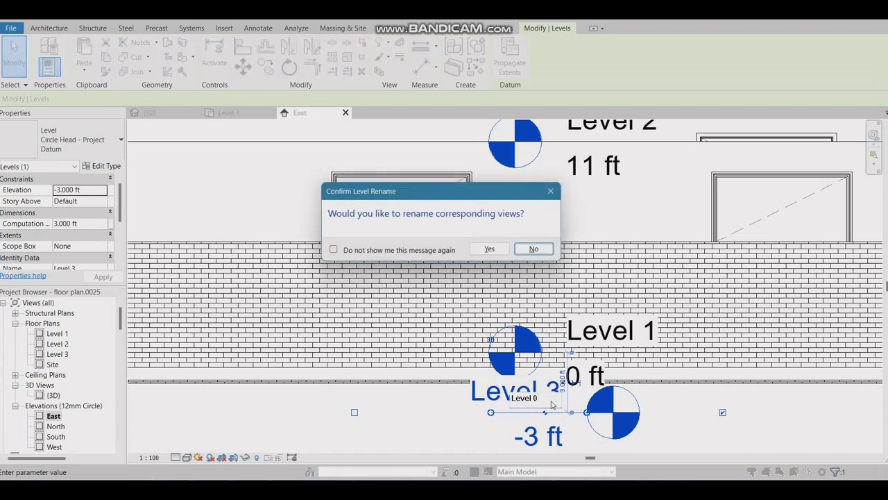
pyautogui.click(533, 248)
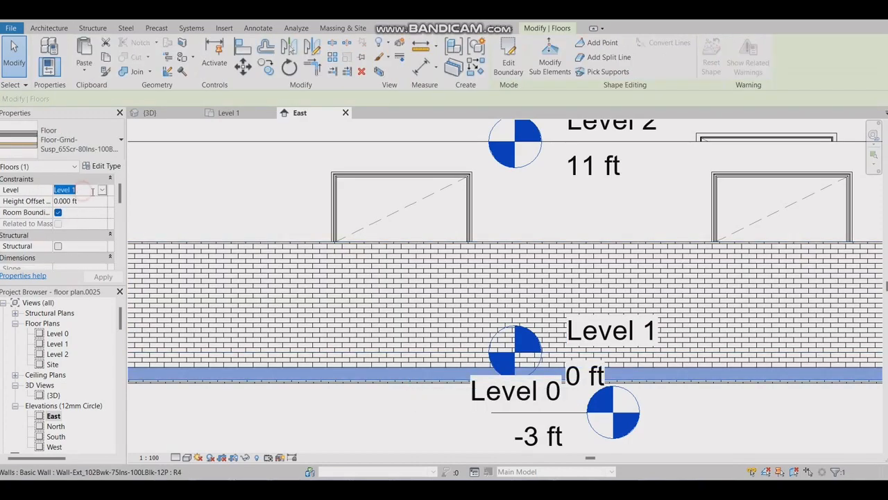
# - Host the outdoor floor on Level 0, set Level 0 to -1 ft, and open Level 1
pyautogui.click(94, 189)
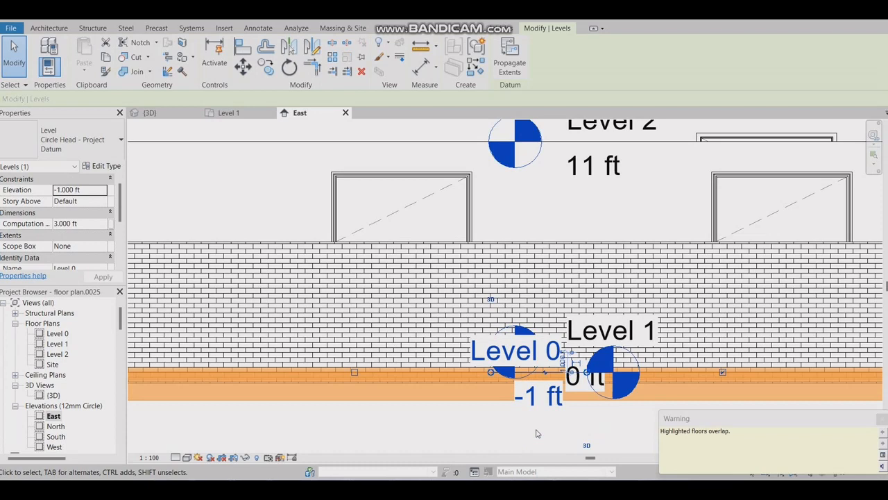
pyautogui.click(589, 429)
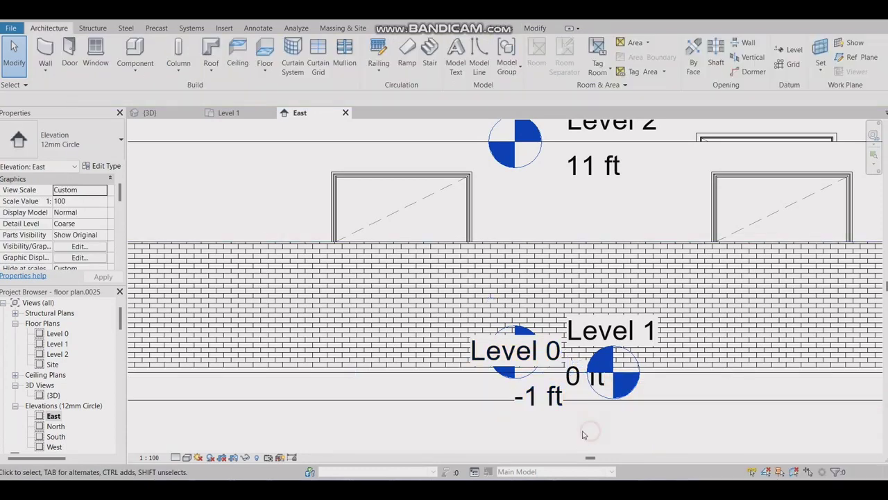
pyautogui.doubleClick(54, 394)
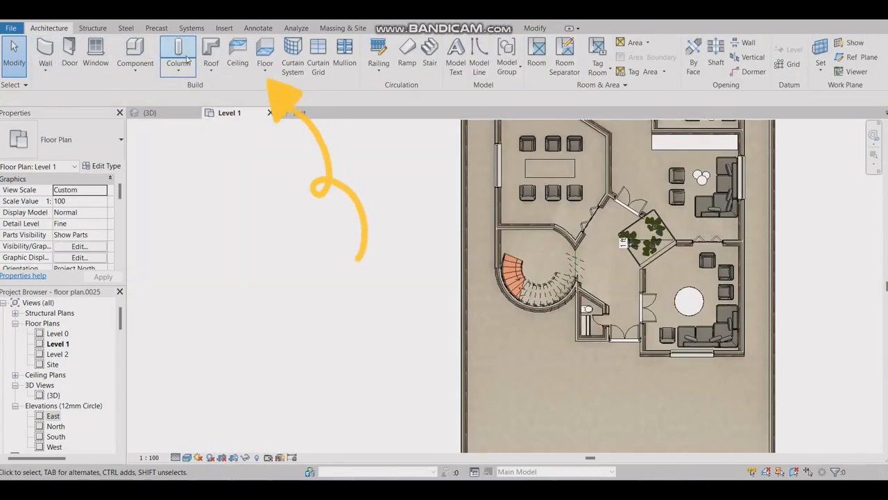
pyautogui.click(265, 52)
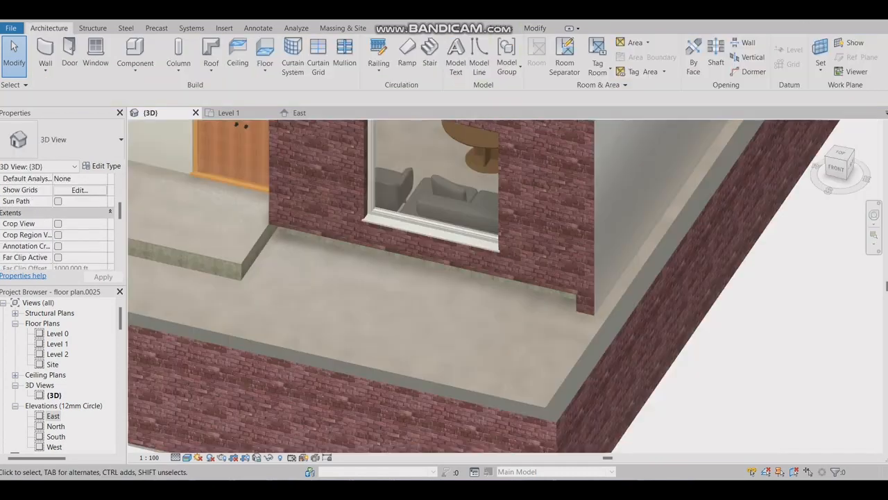
pyautogui.moveTo(399, 184)
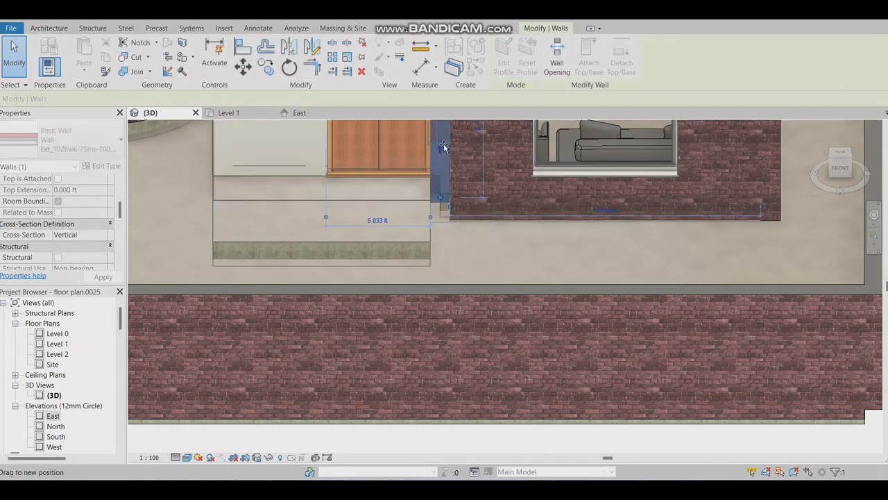
# - In 3D, reshape the wall beside the porch doorway, then select the curved wall
pyautogui.click(835, 247)
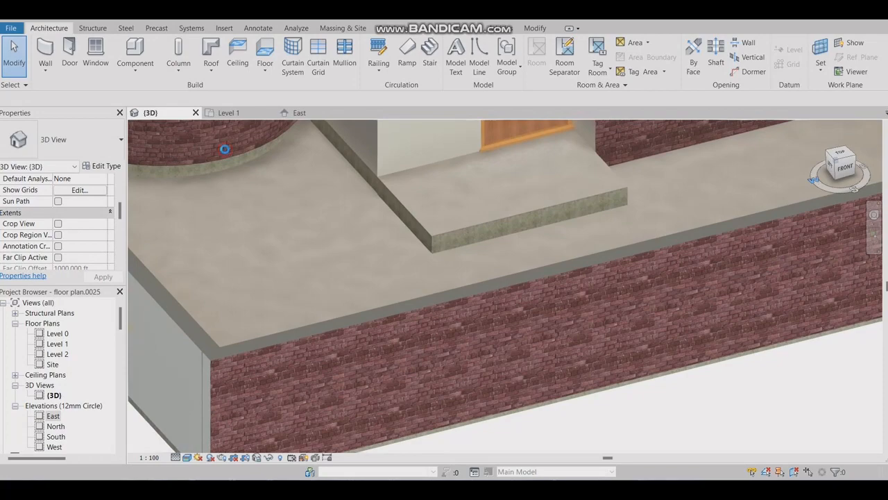
pyautogui.click(208, 146)
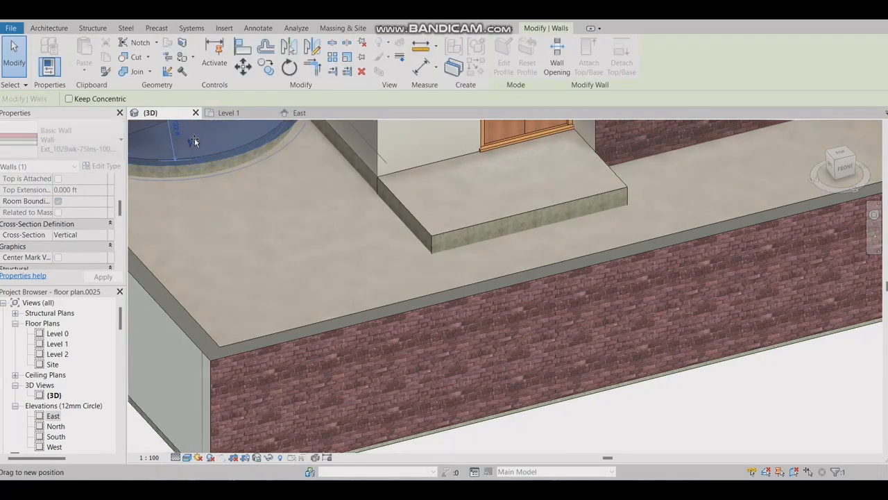